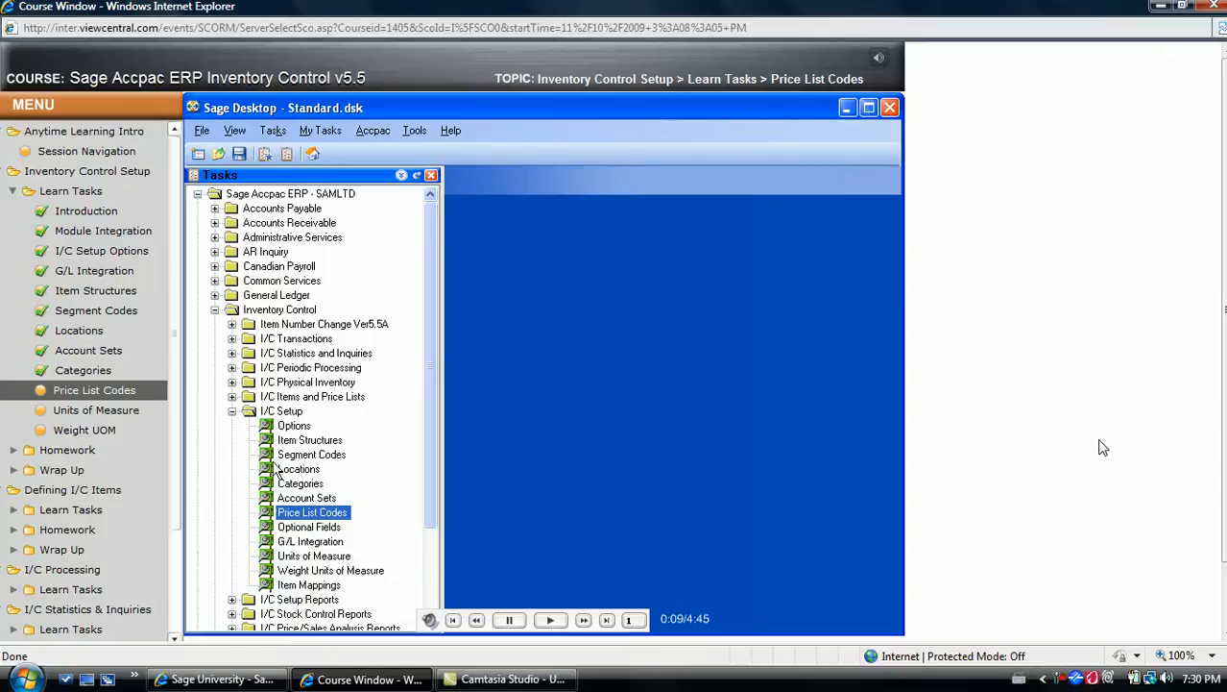
# Launch I/C Price List Codes from the Inventory Control setup tasks.
pyautogui.doubleClick(311, 511)
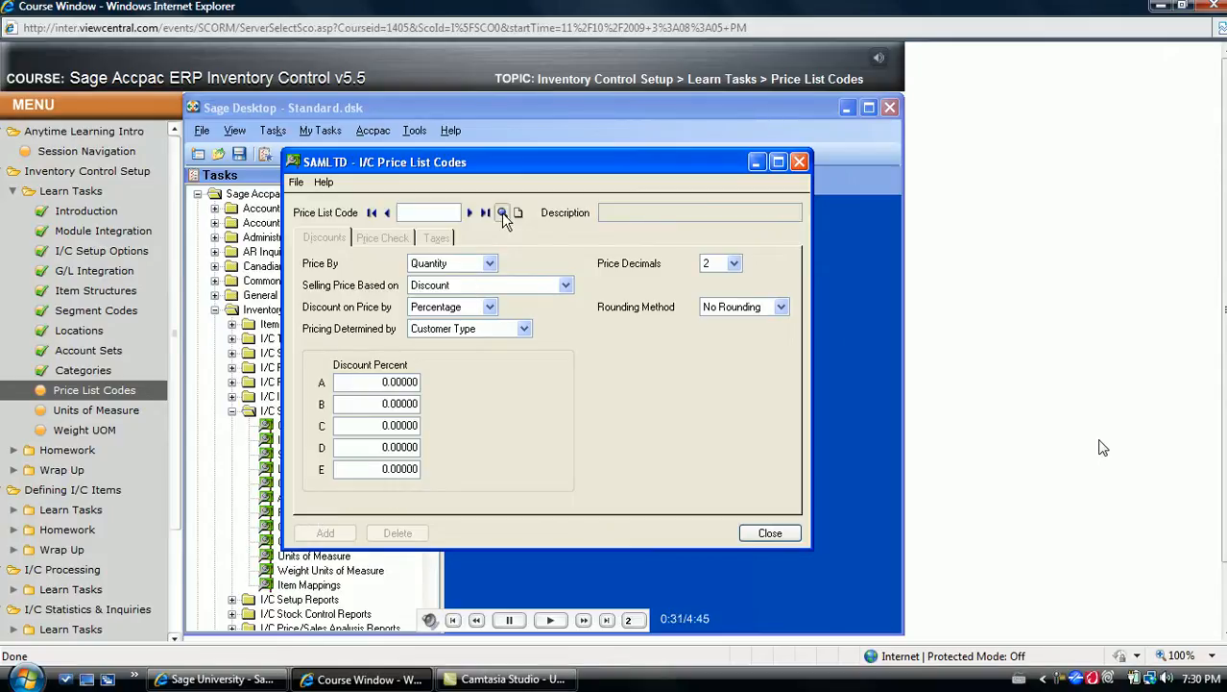
# Load the RTL retail price list via the Finder and review its selling price basis.
pyautogui.click(502, 211)
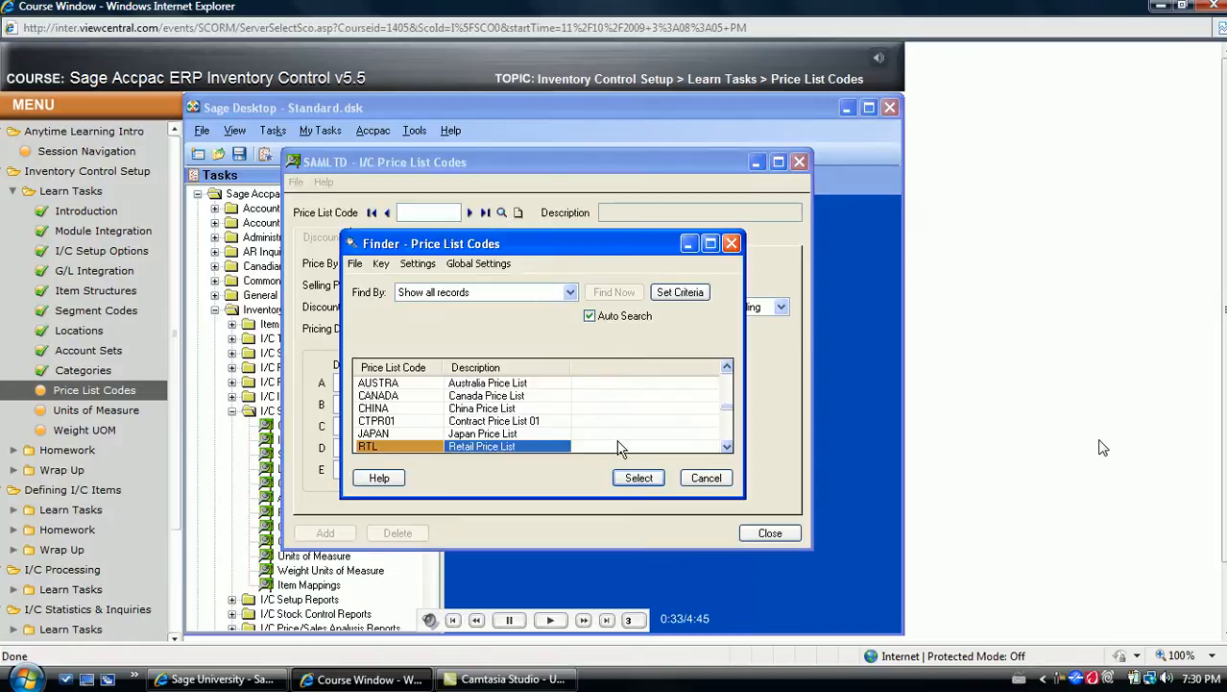
pyautogui.click(638, 477)
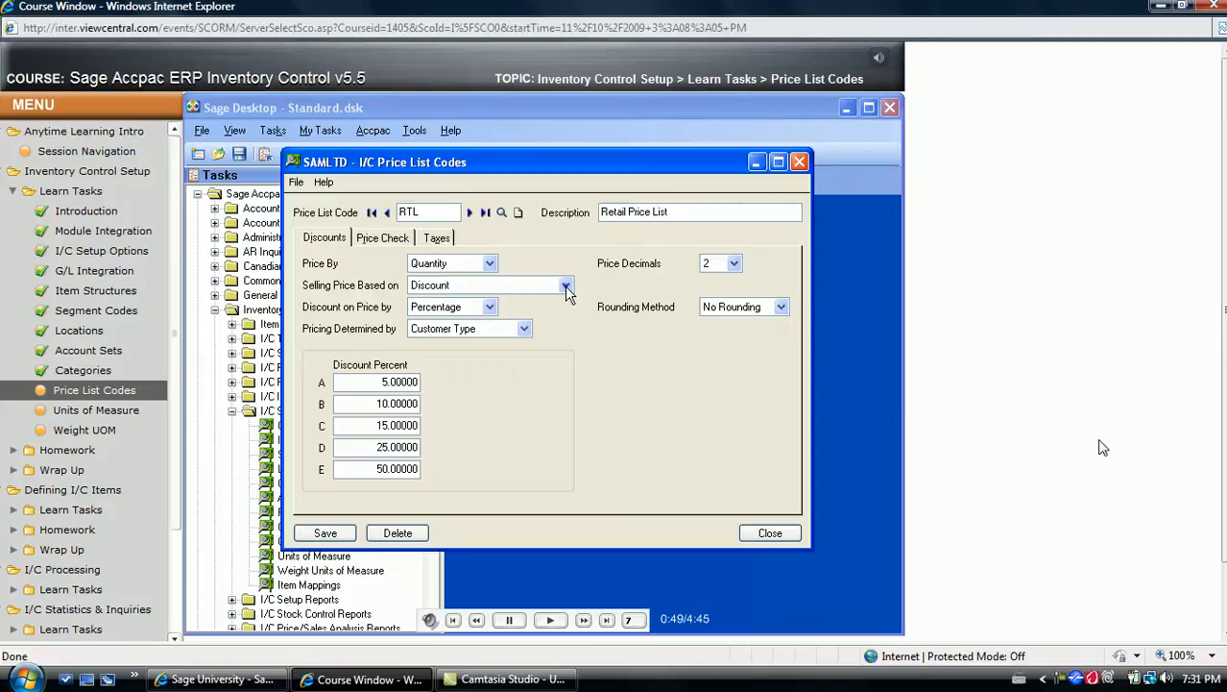
pyautogui.click(567, 284)
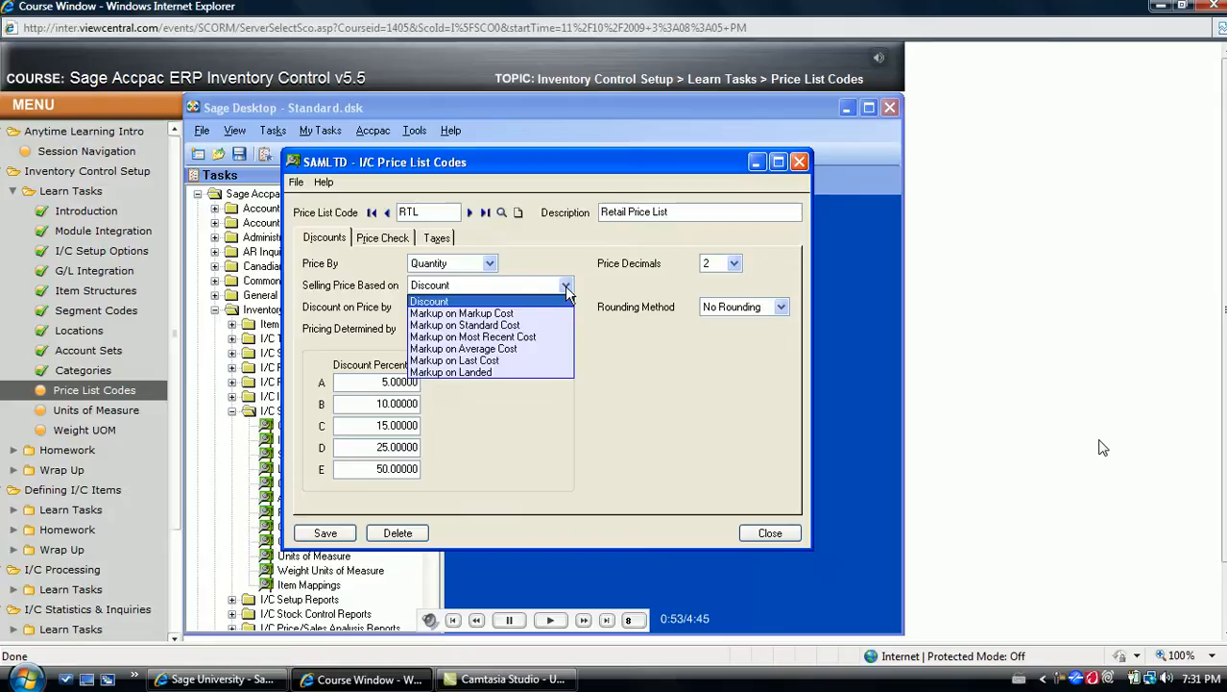
pyautogui.moveTo(442, 305)
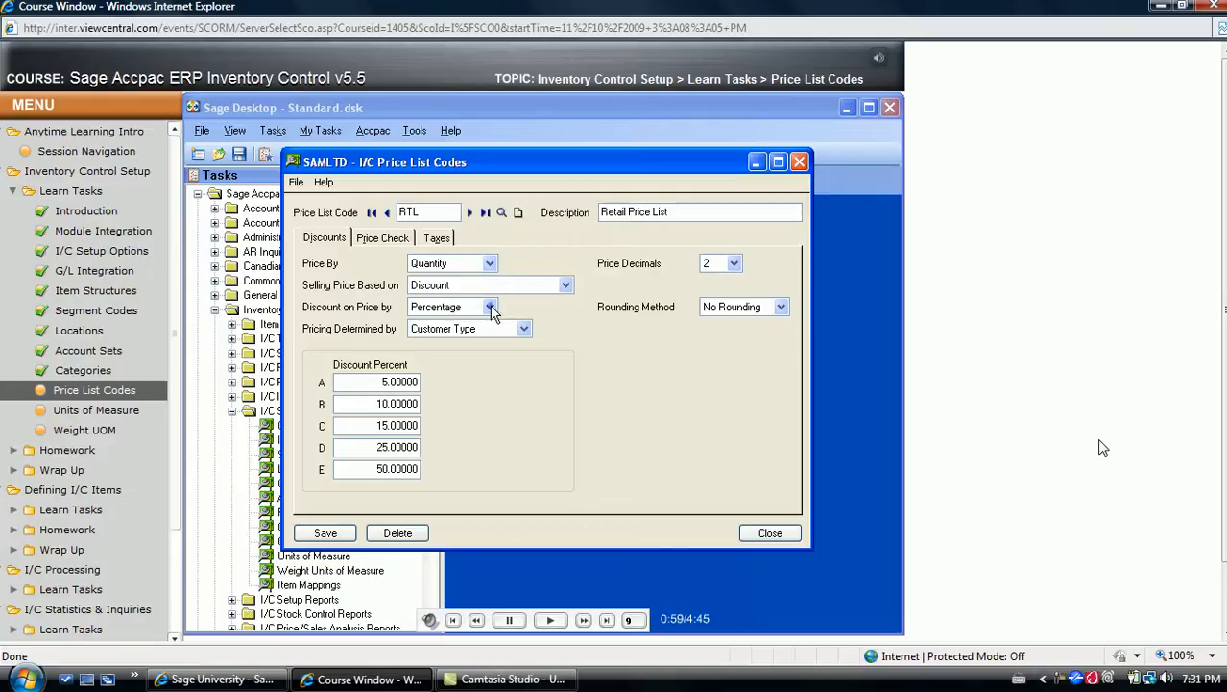
# Keep discounting by percentage and set Pricing Determined By to Volume Discounts.
pyautogui.click(492, 307)
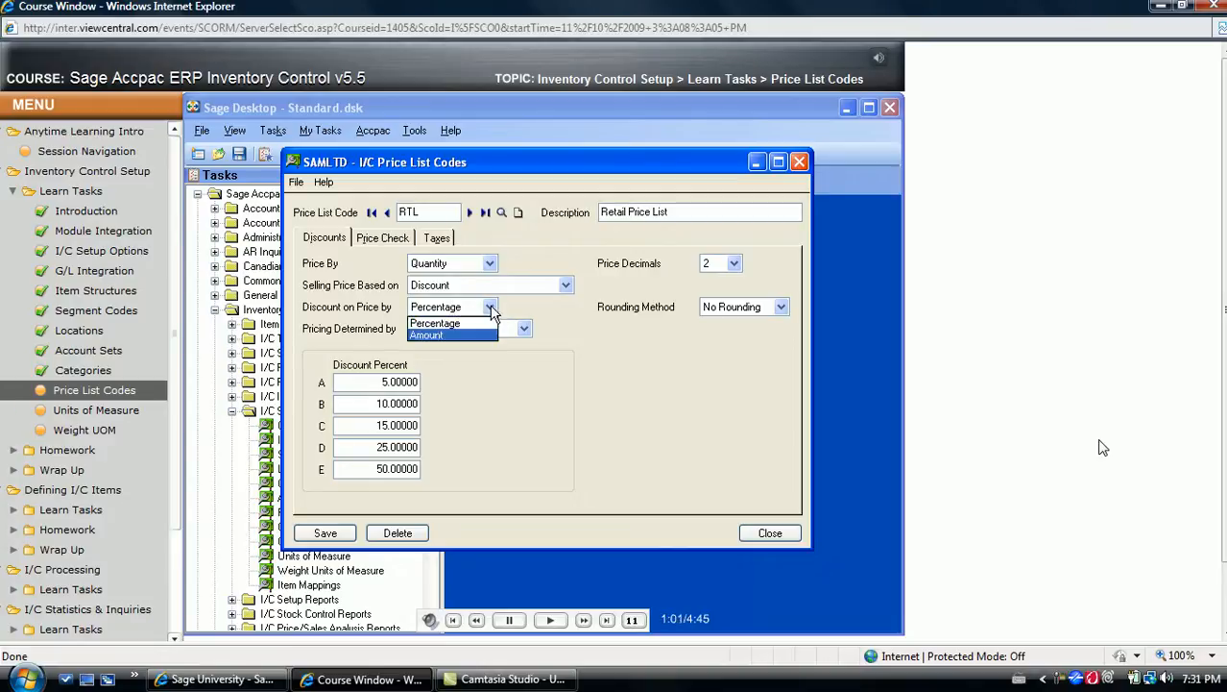
pyautogui.click(442, 335)
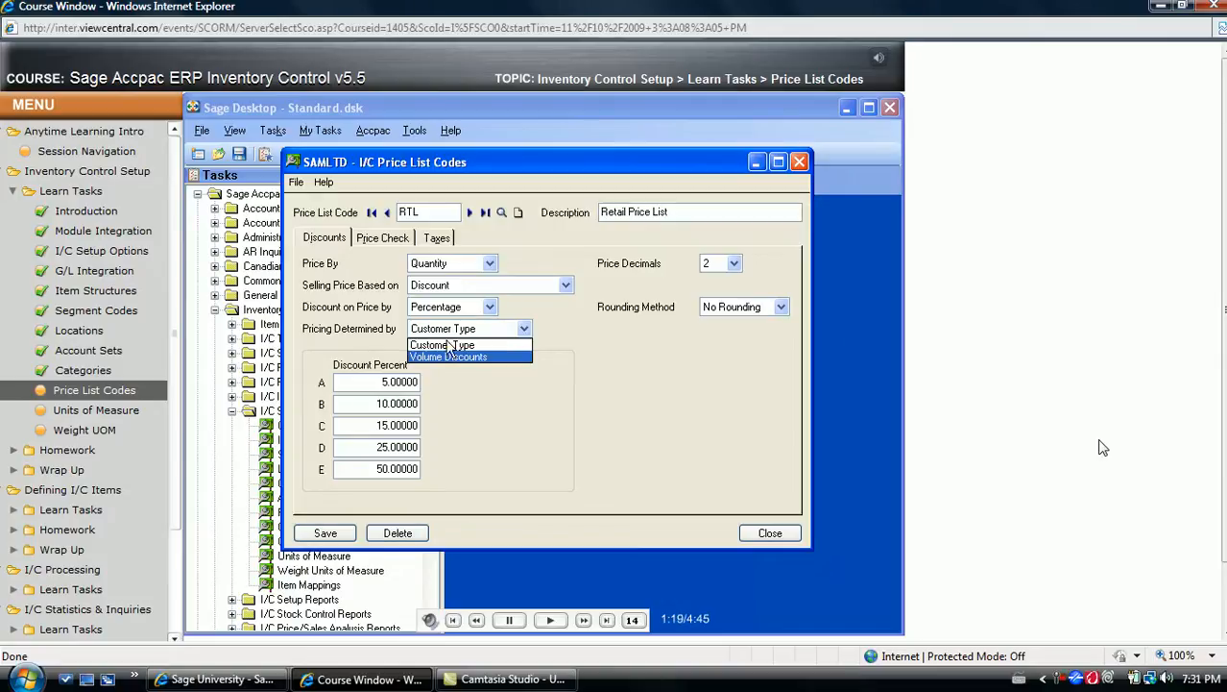
pyautogui.click(442, 346)
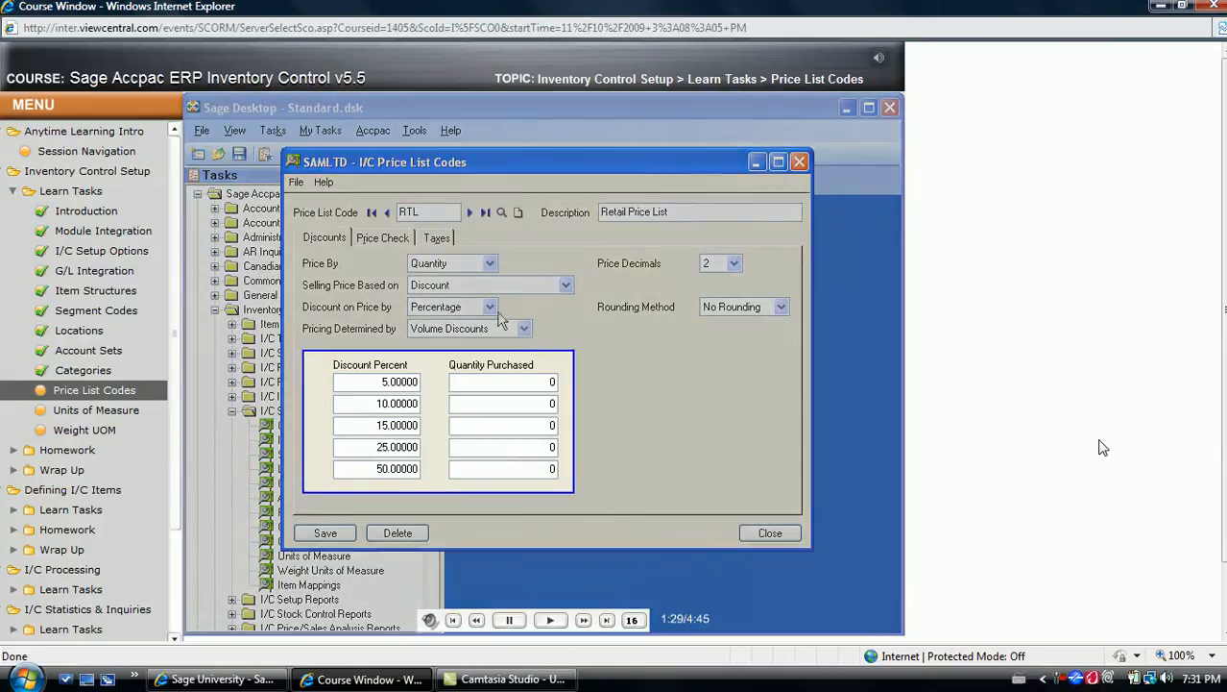
pyautogui.click(382, 238)
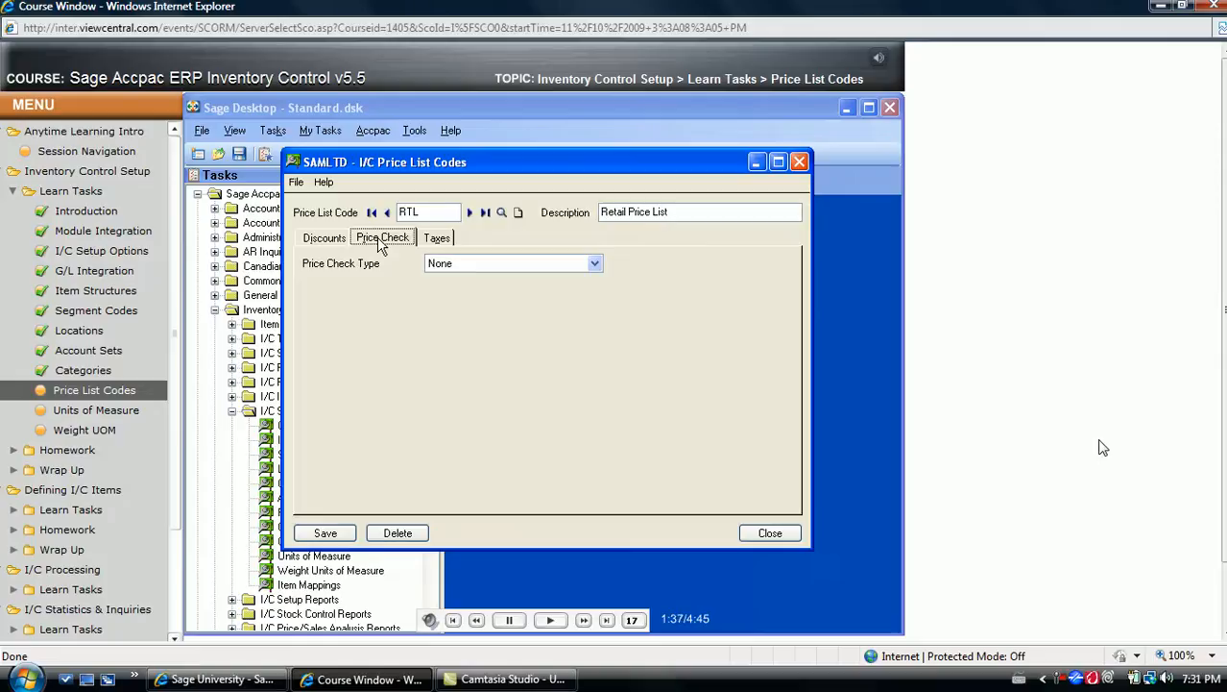
pyautogui.moveTo(534, 265)
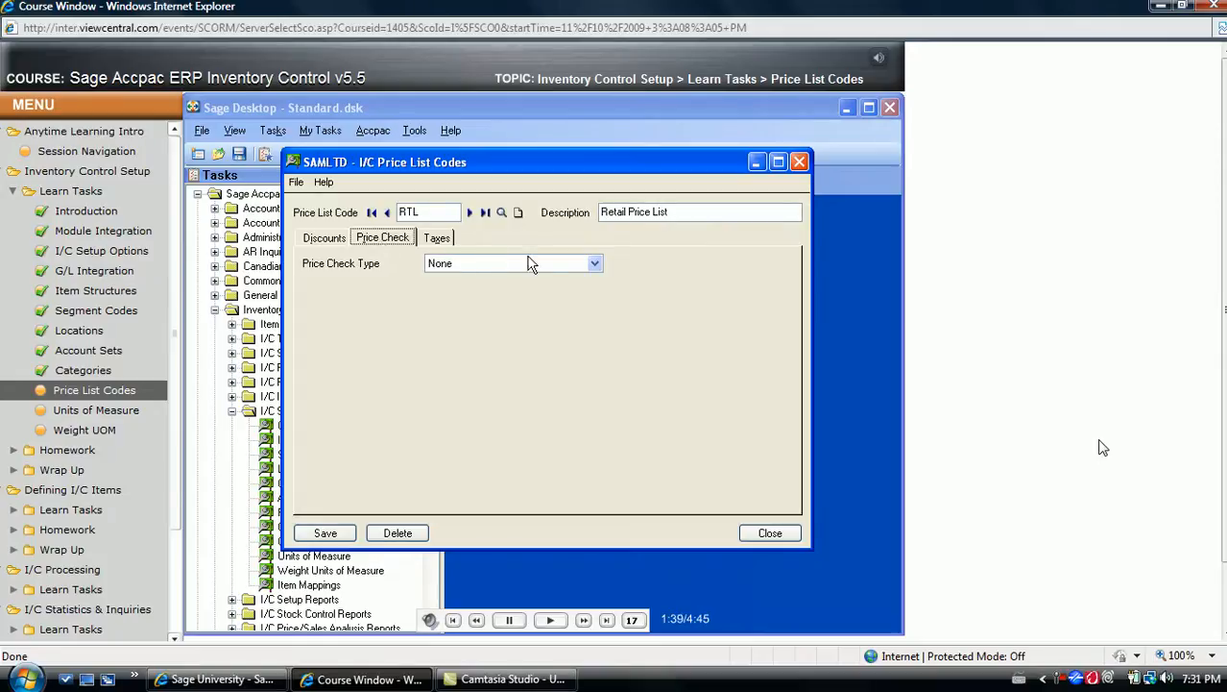
# Review the Price Check settings and list the available price check types.
pyautogui.click(593, 261)
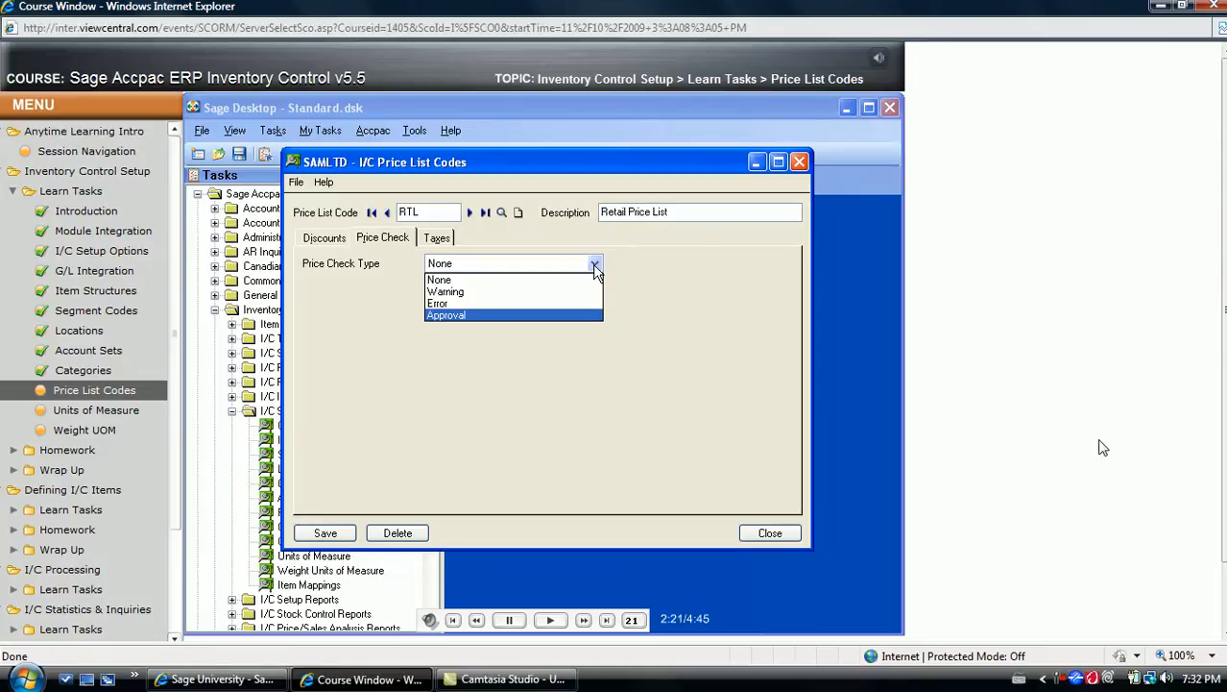
pyautogui.moveTo(561, 284)
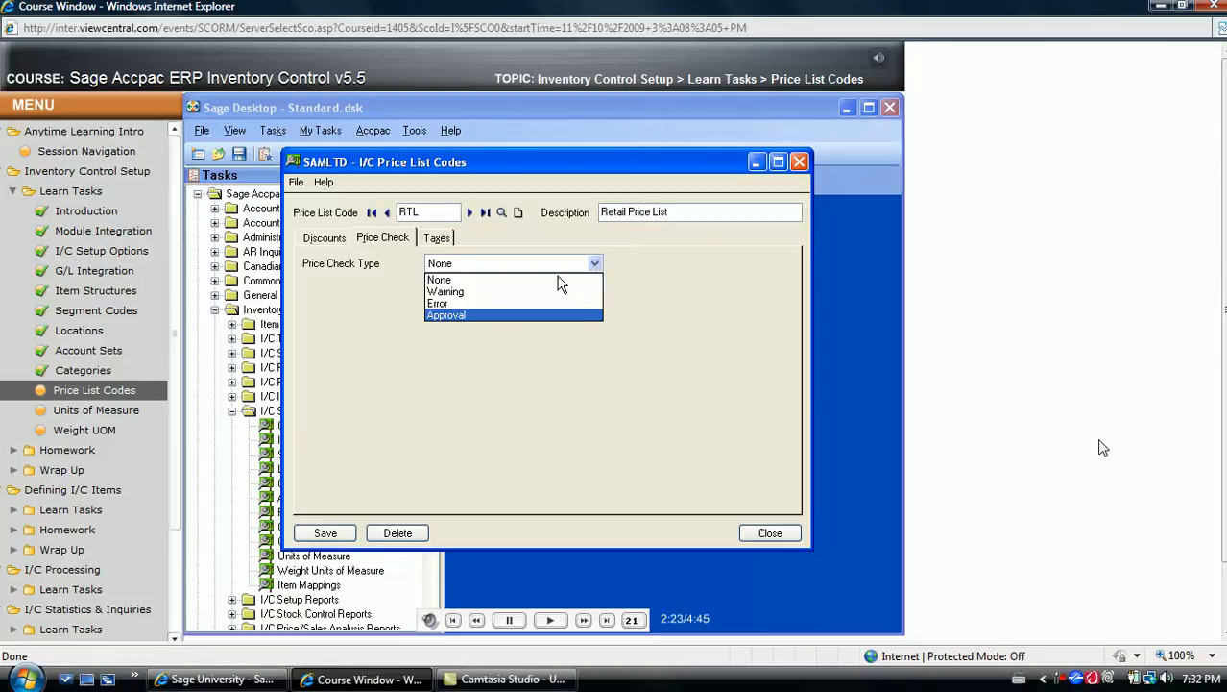
# Set Price Check Type to Approval based on cost plus a percentage with a Default user row, then show Taxes.
pyautogui.click(445, 315)
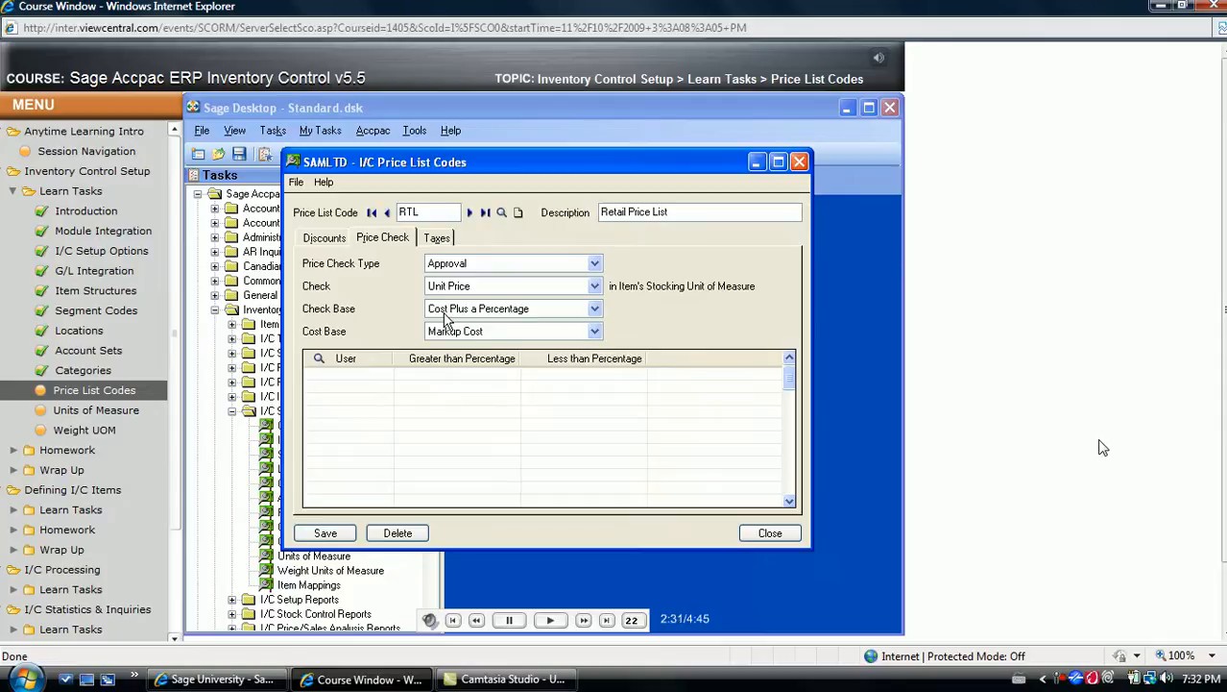
pyautogui.moveTo(599, 298)
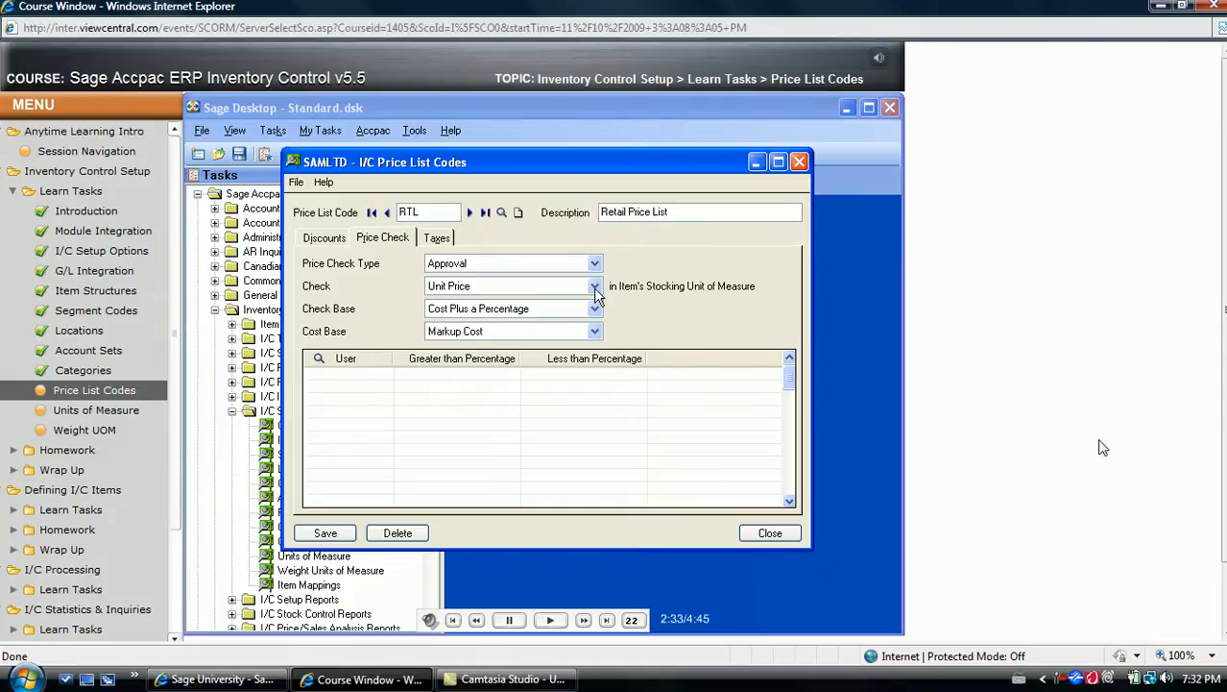
pyautogui.click(595, 284)
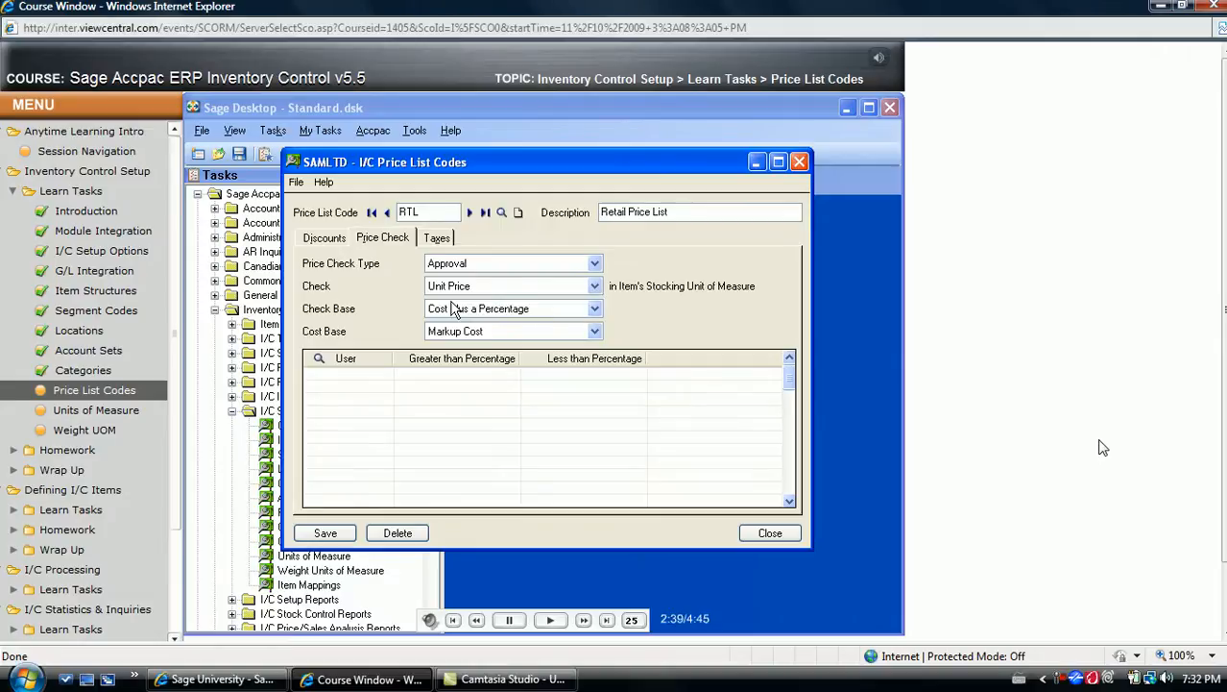
pyautogui.click(593, 307)
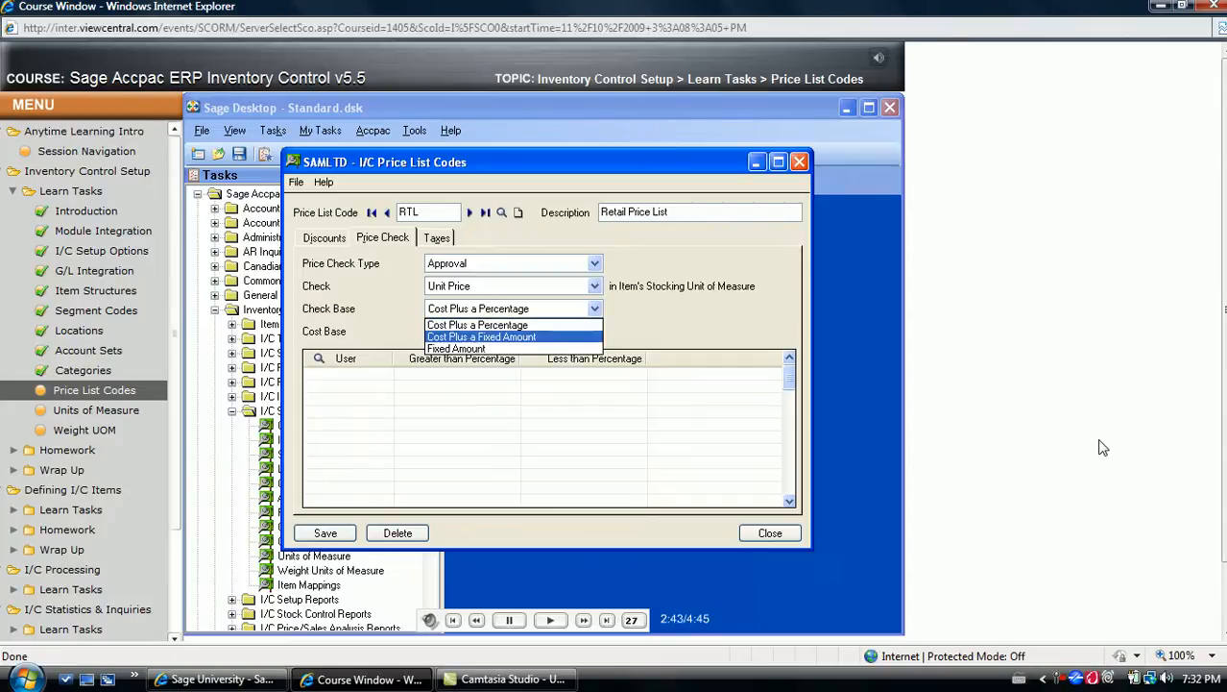
pyautogui.moveTo(457, 348)
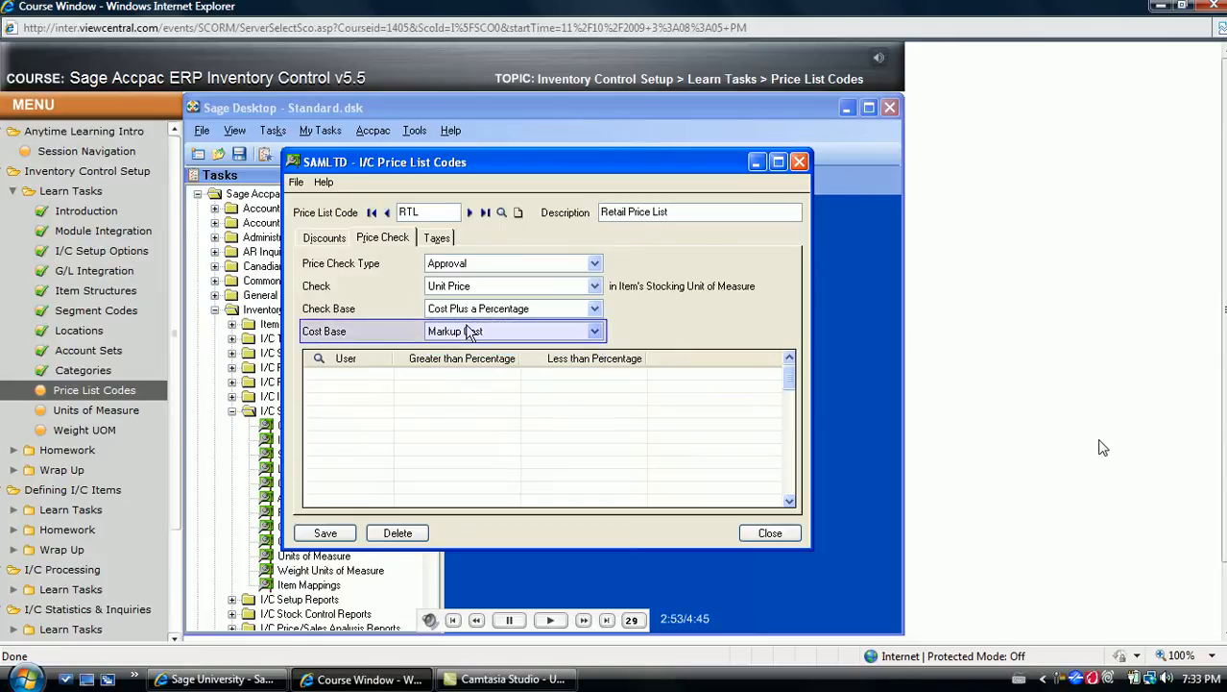
pyautogui.moveTo(363, 369)
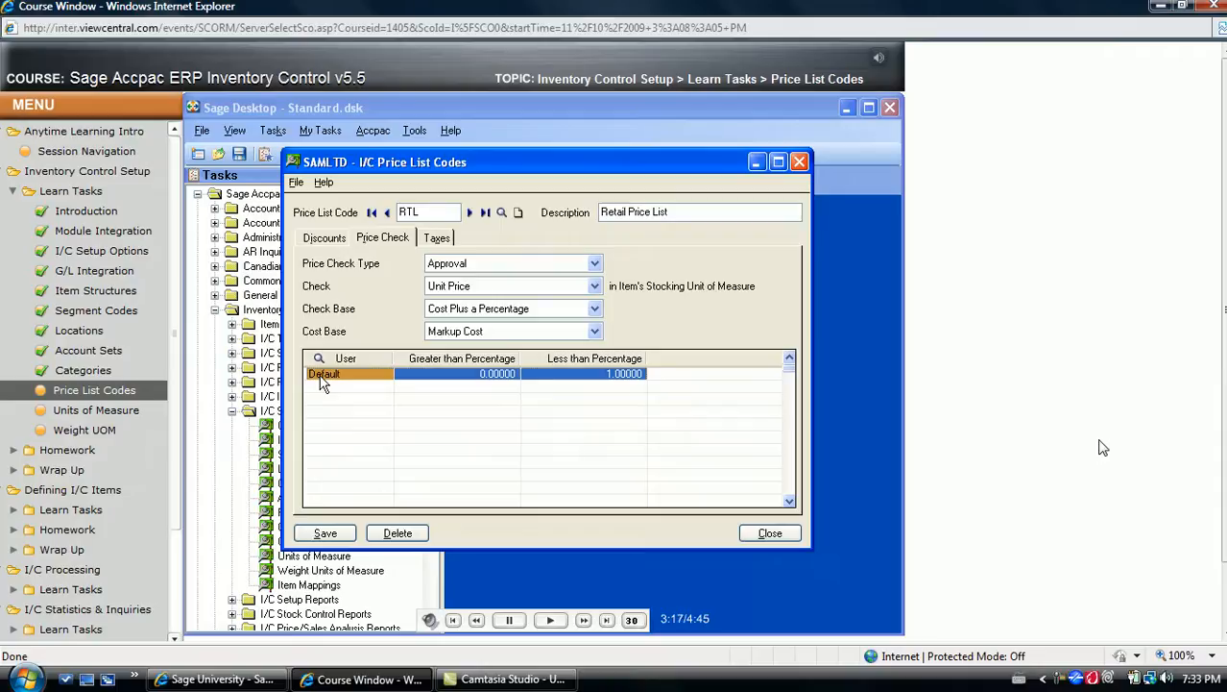
pyautogui.moveTo(406, 278)
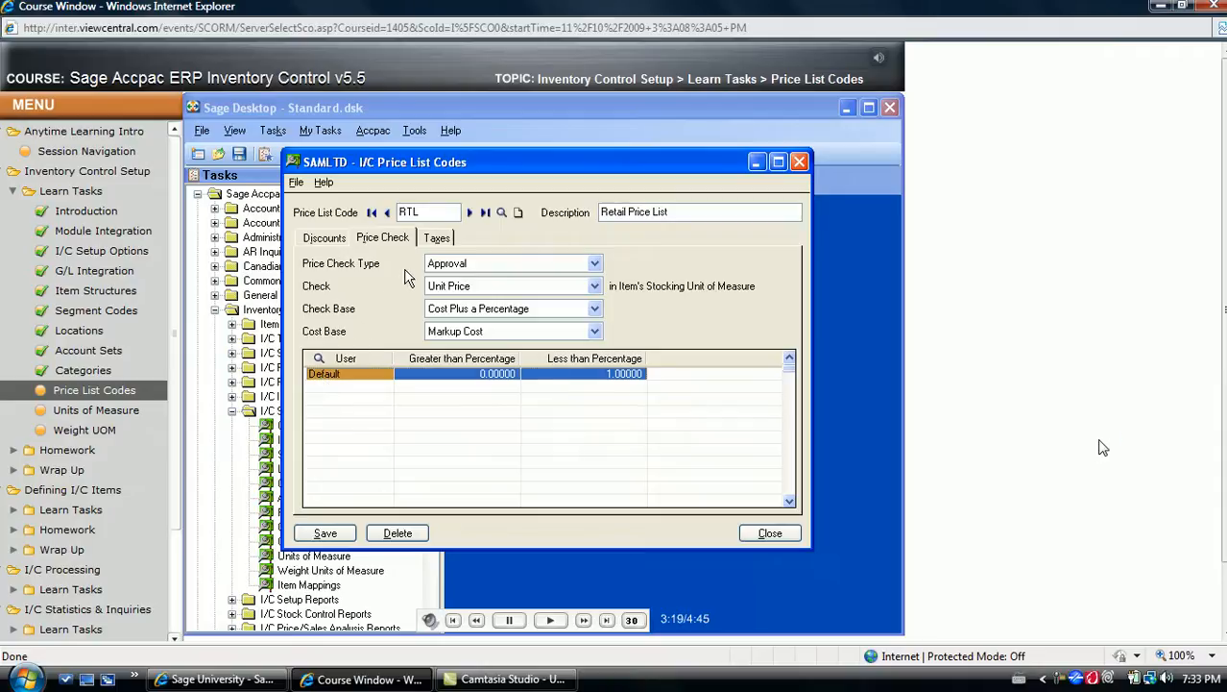
pyautogui.click(436, 238)
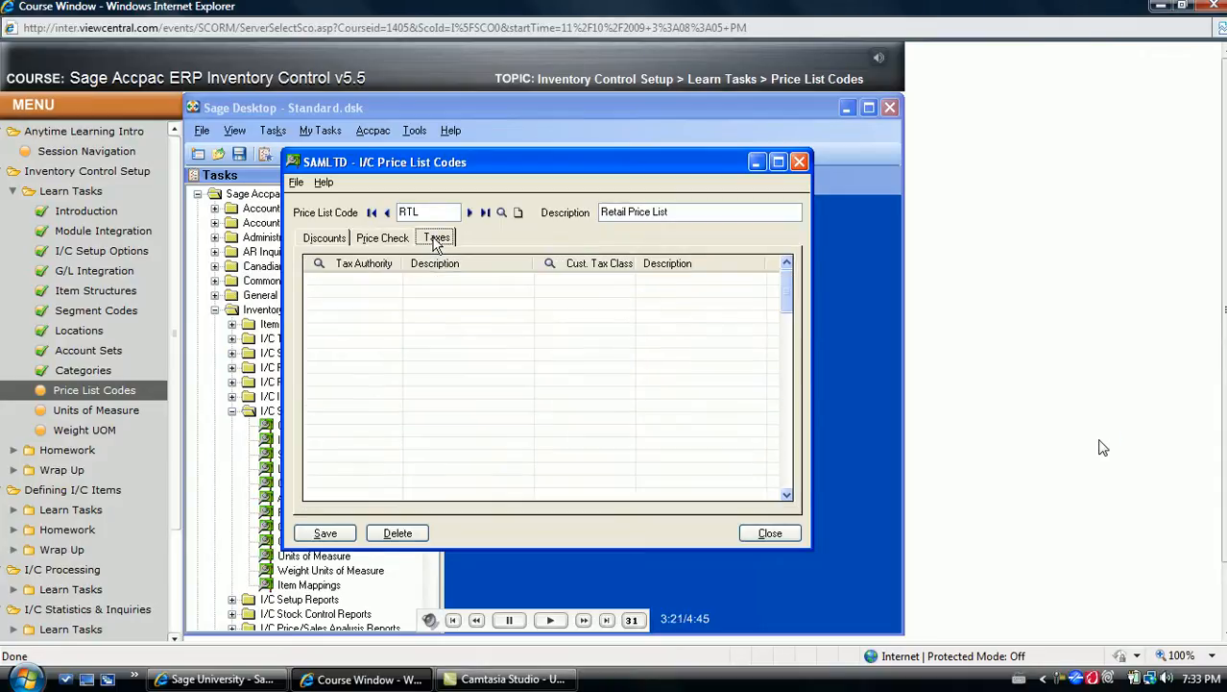